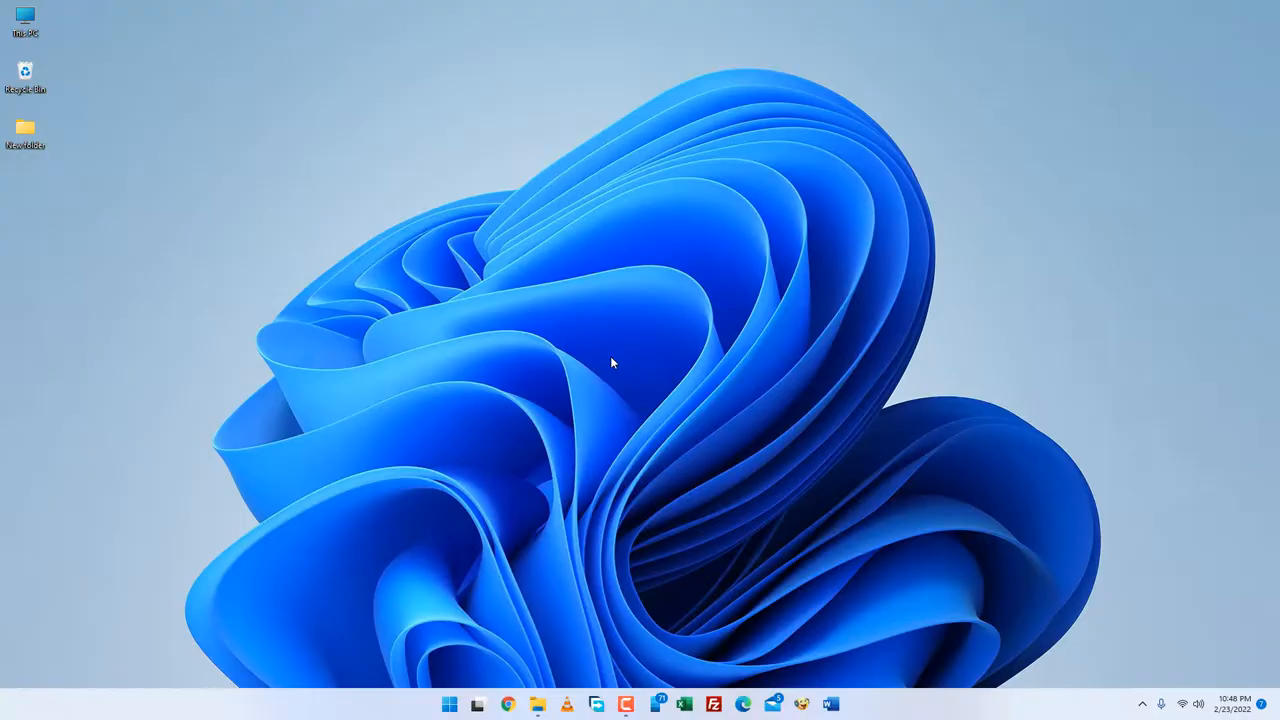
# - Navigate from This PC down to C:\Windows\ServiceProfiles\LocalService\AppData\Local
pyautogui.click(846, 705)
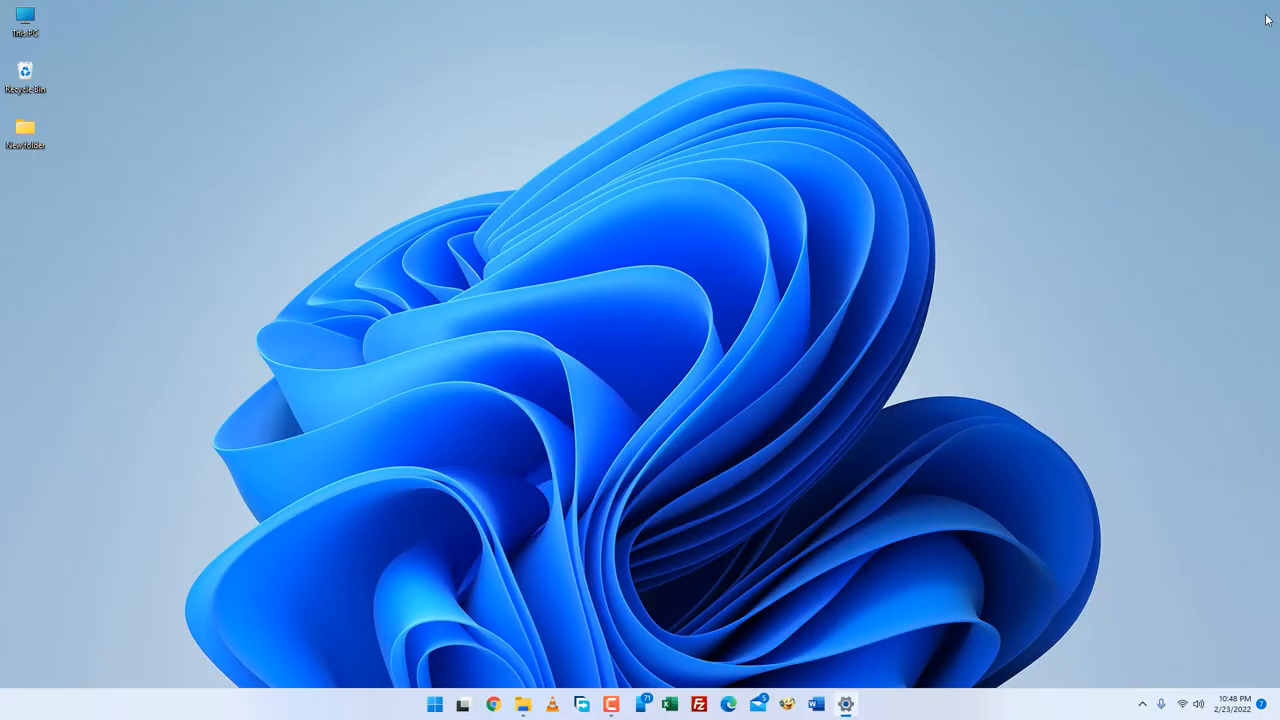
pyautogui.moveTo(25, 20)
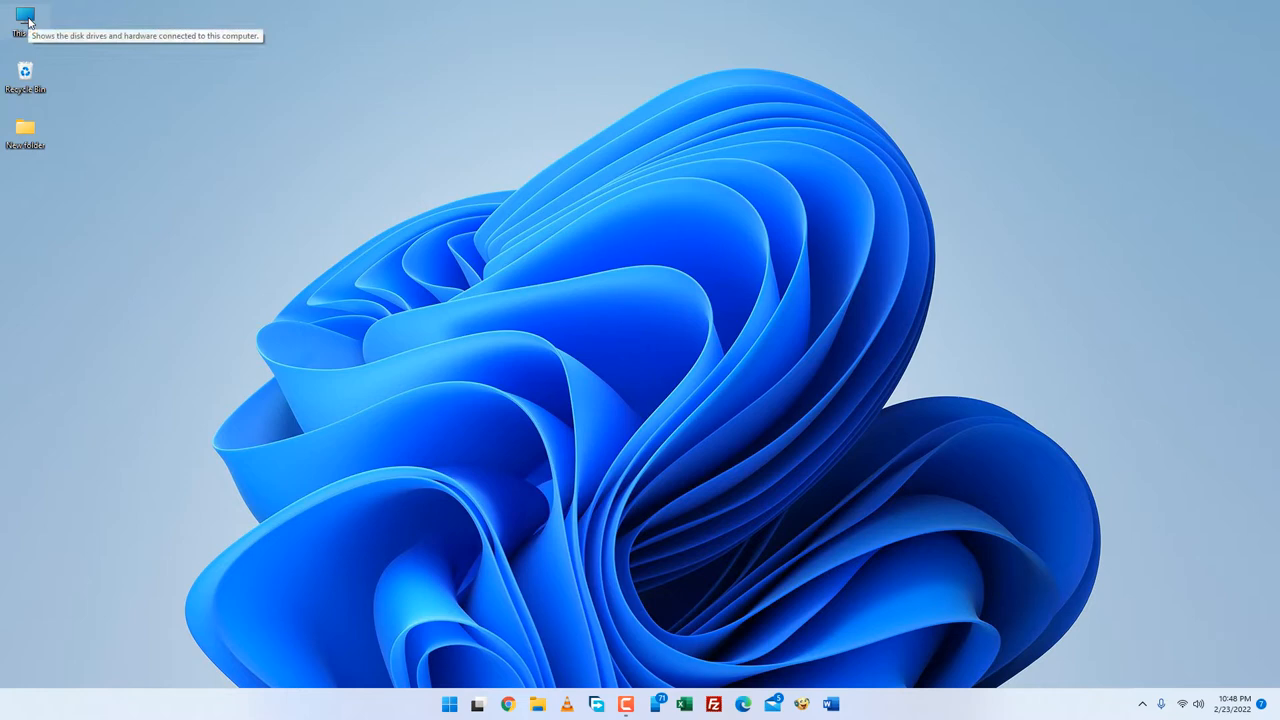
pyautogui.doubleClick(25, 20)
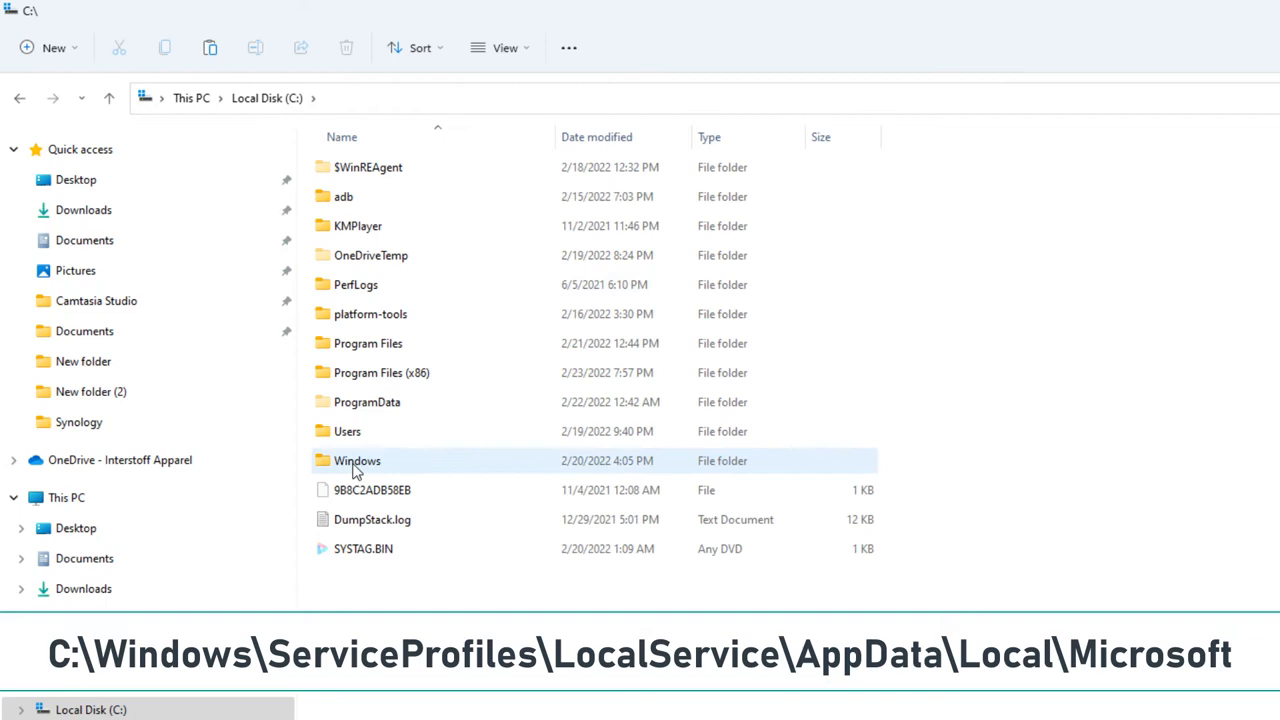
pyautogui.doubleClick(357, 460)
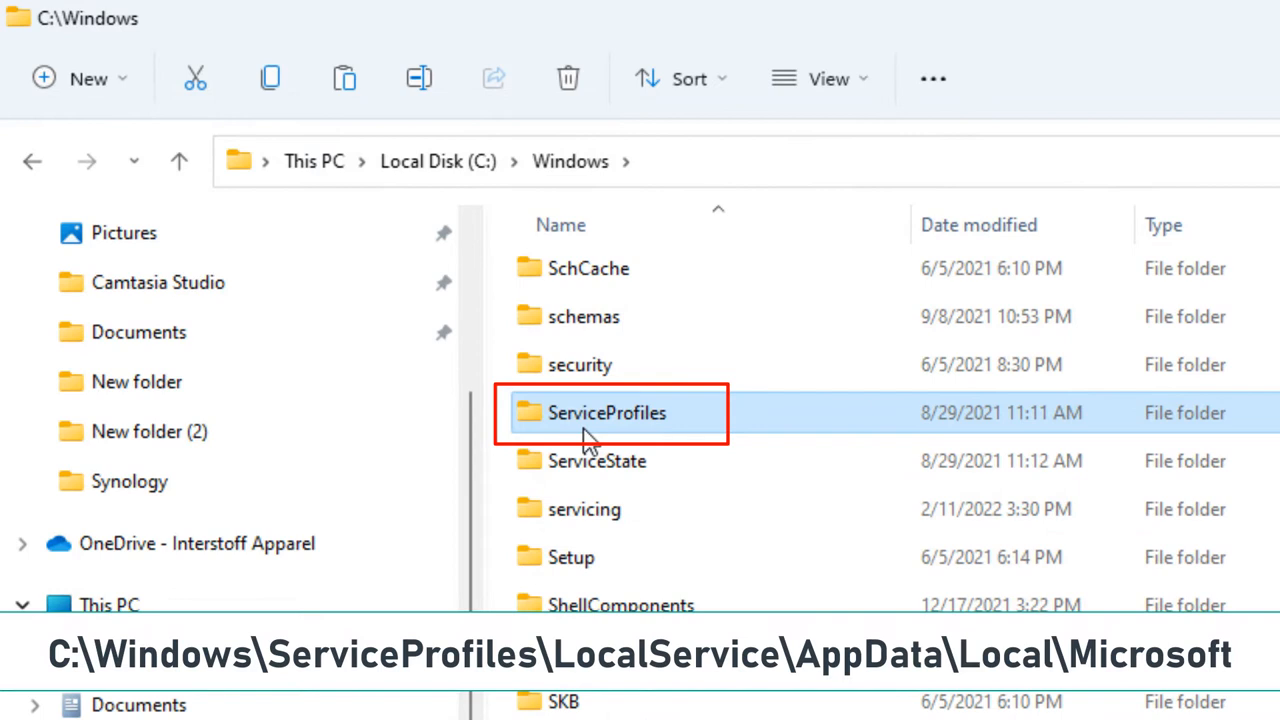
pyautogui.doubleClick(607, 412)
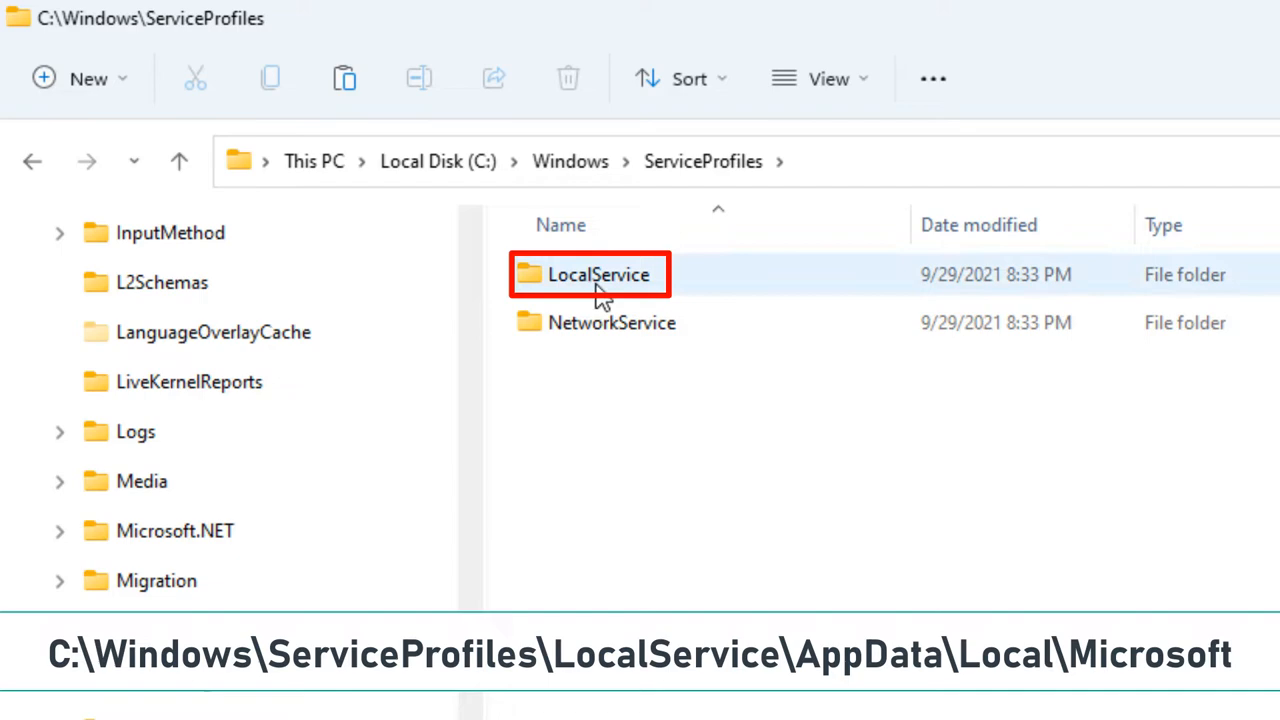
pyautogui.doubleClick(598, 274)
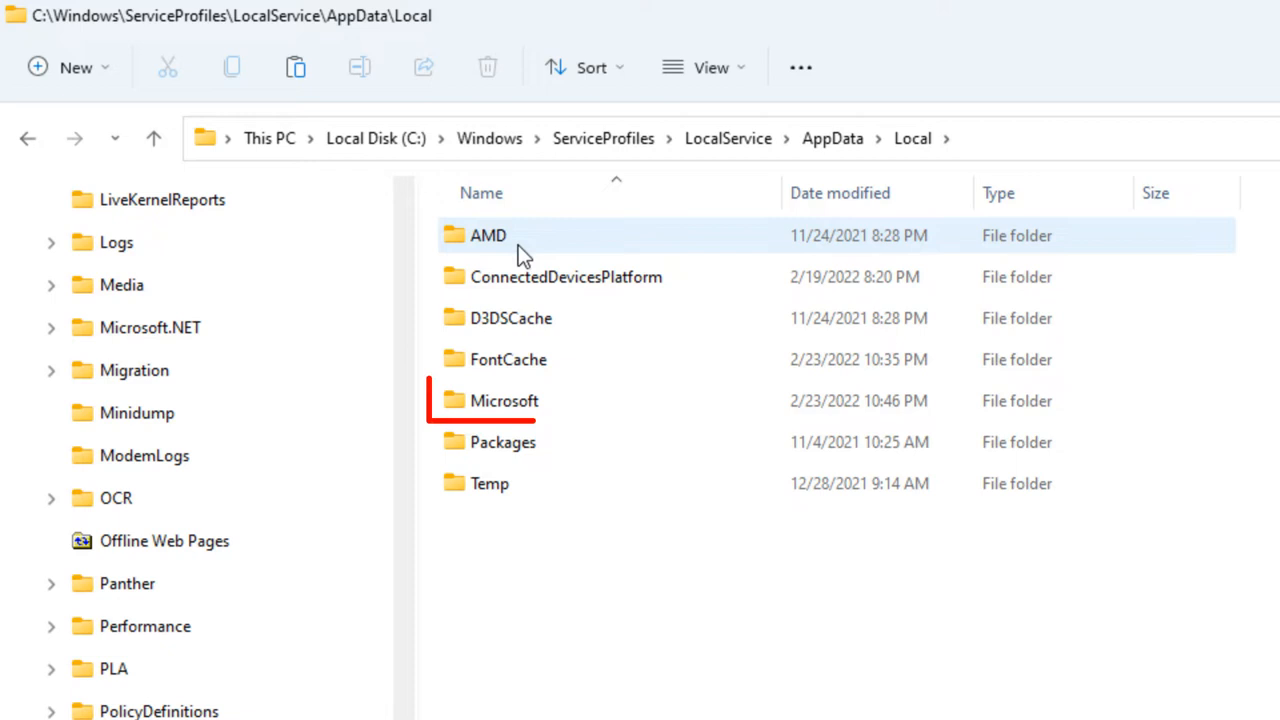
# - Try deleting the Ngc folder inside Microsoft and dismiss the Folder Access Denied warning
pyautogui.doubleClick(504, 400)
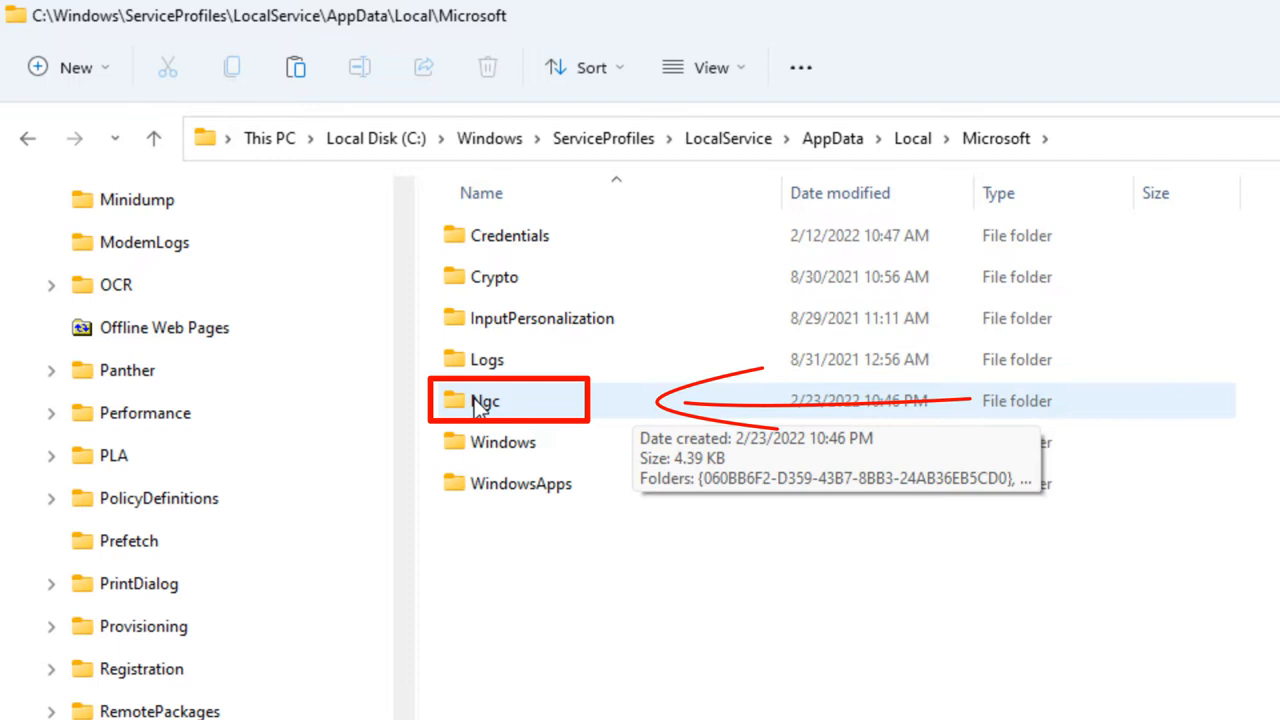
pyautogui.rightClick(484, 400)
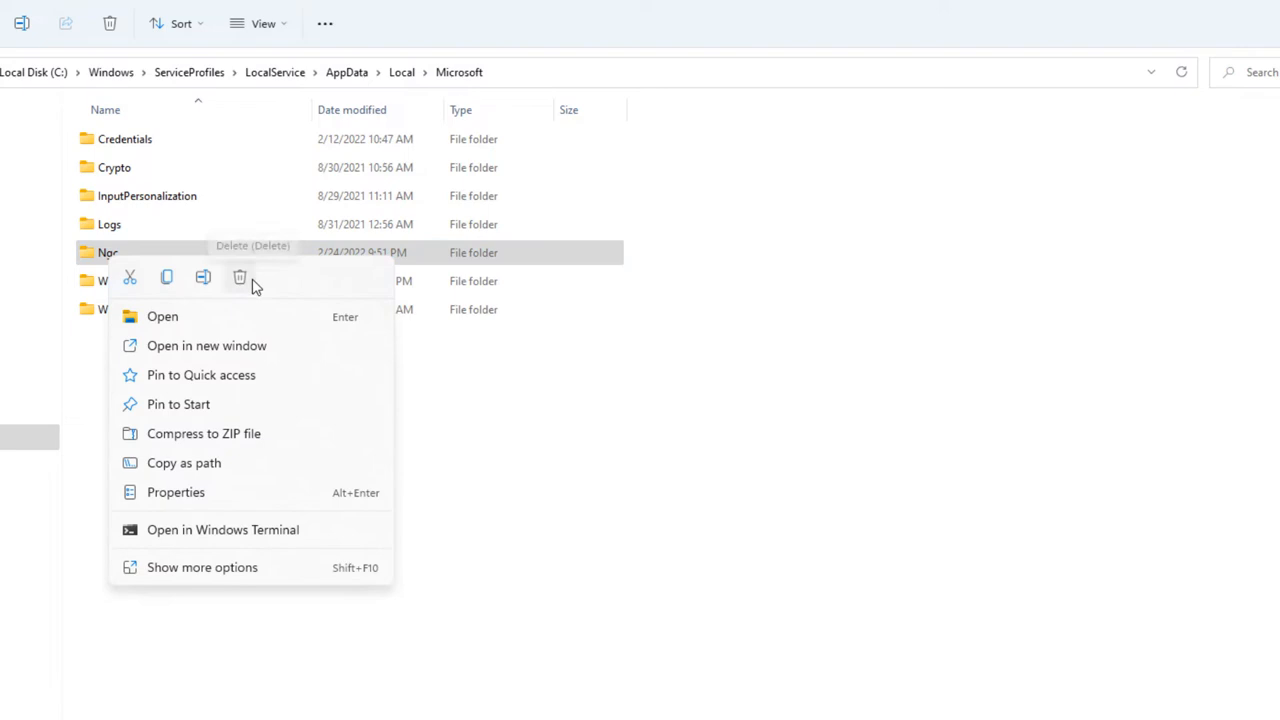
pyautogui.click(239, 277)
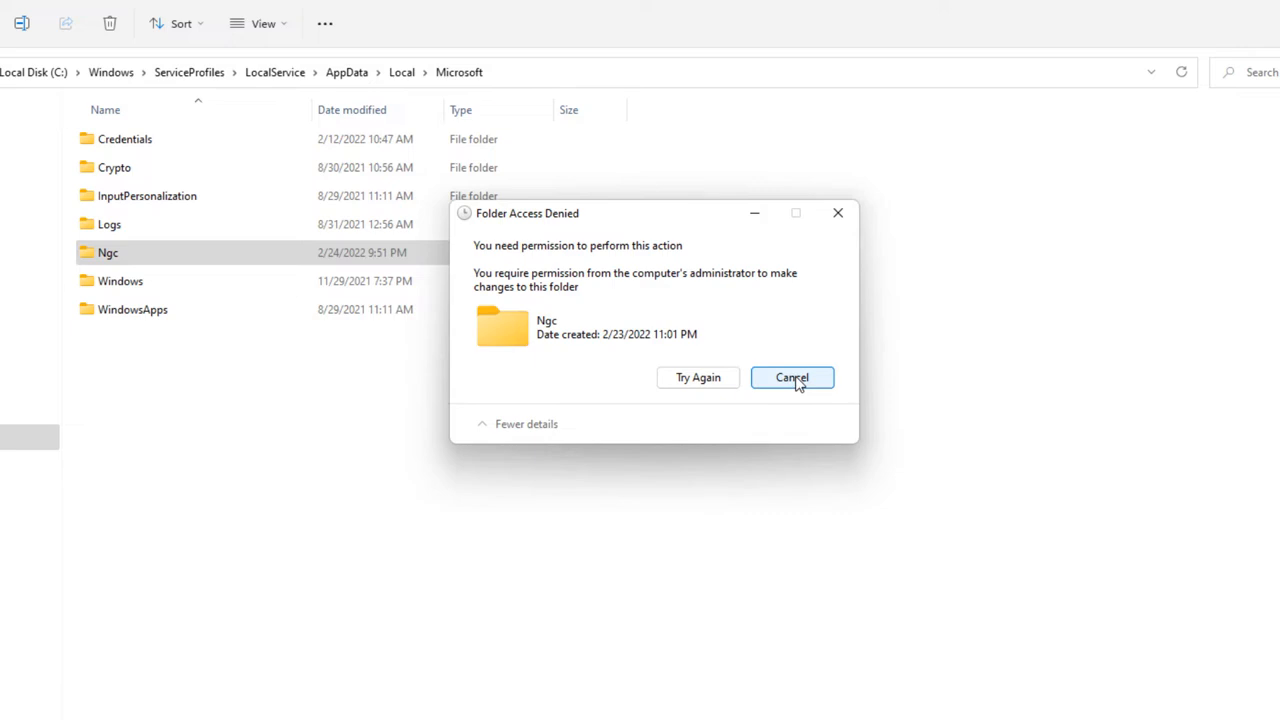
pyautogui.click(791, 377)
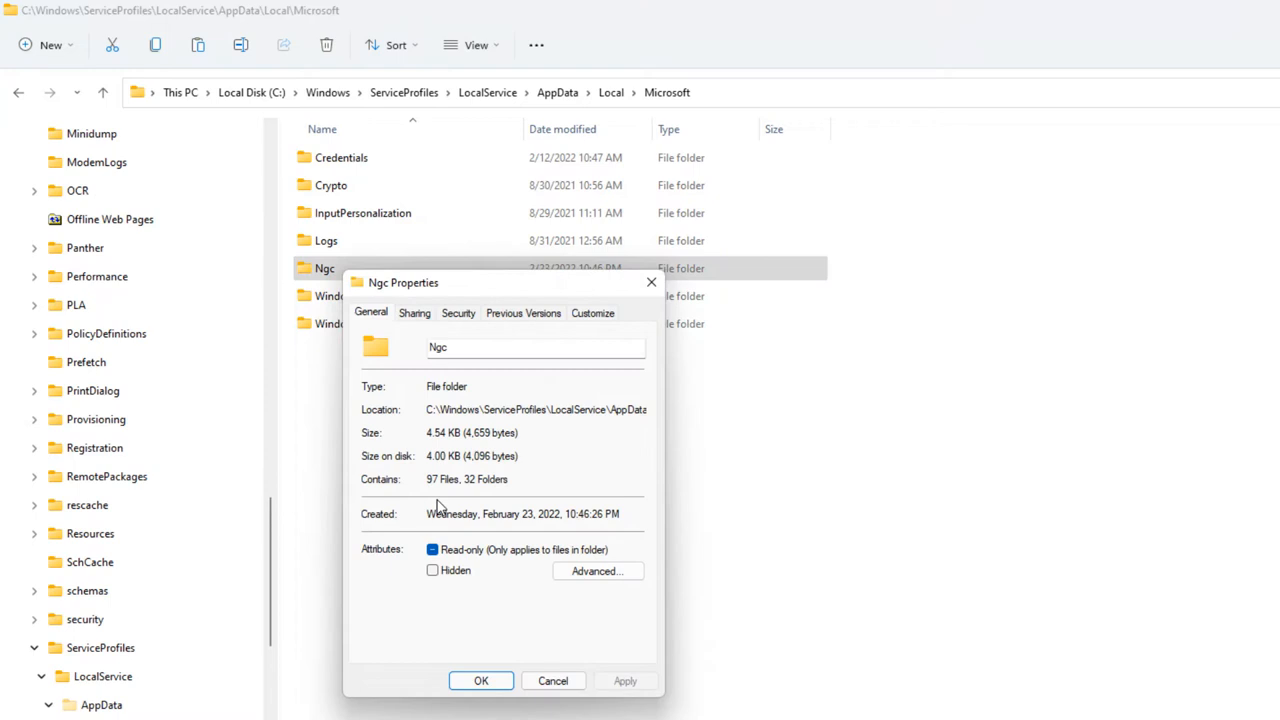
# - Set your own account as Ngc's owner, replacing owner on subcontainers and objects
pyautogui.click(432, 549)
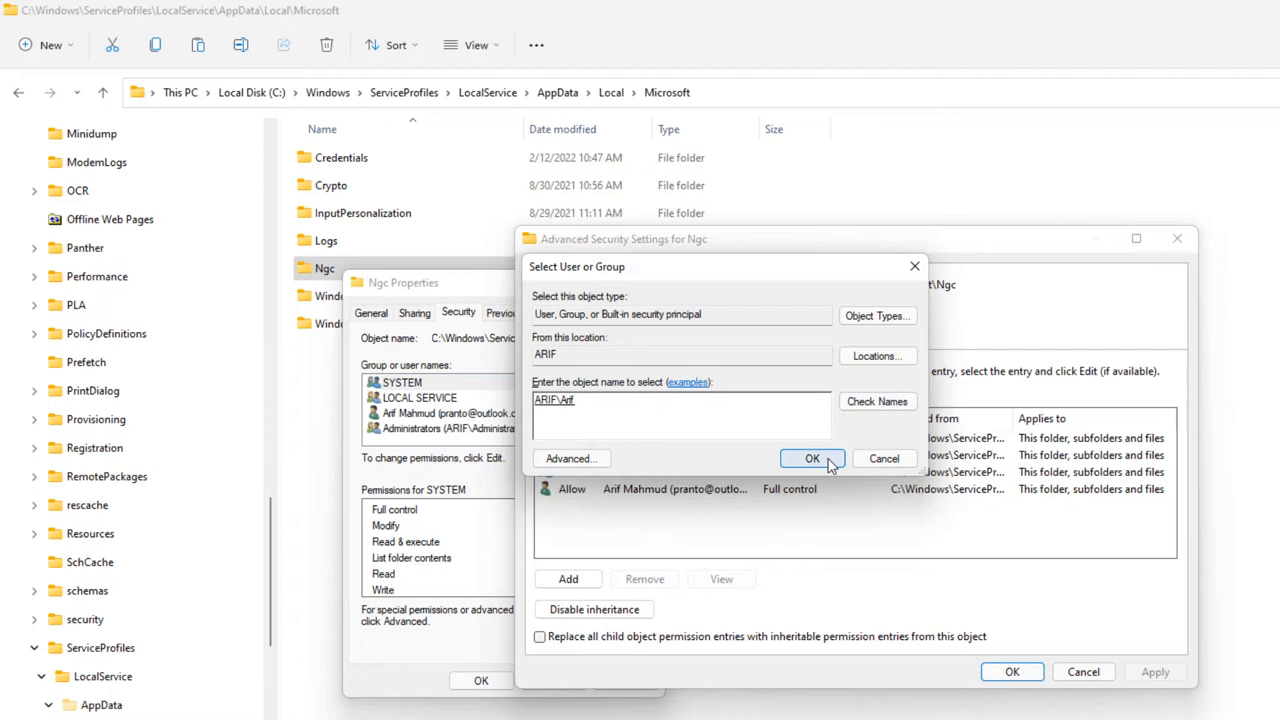
pyautogui.click(812, 458)
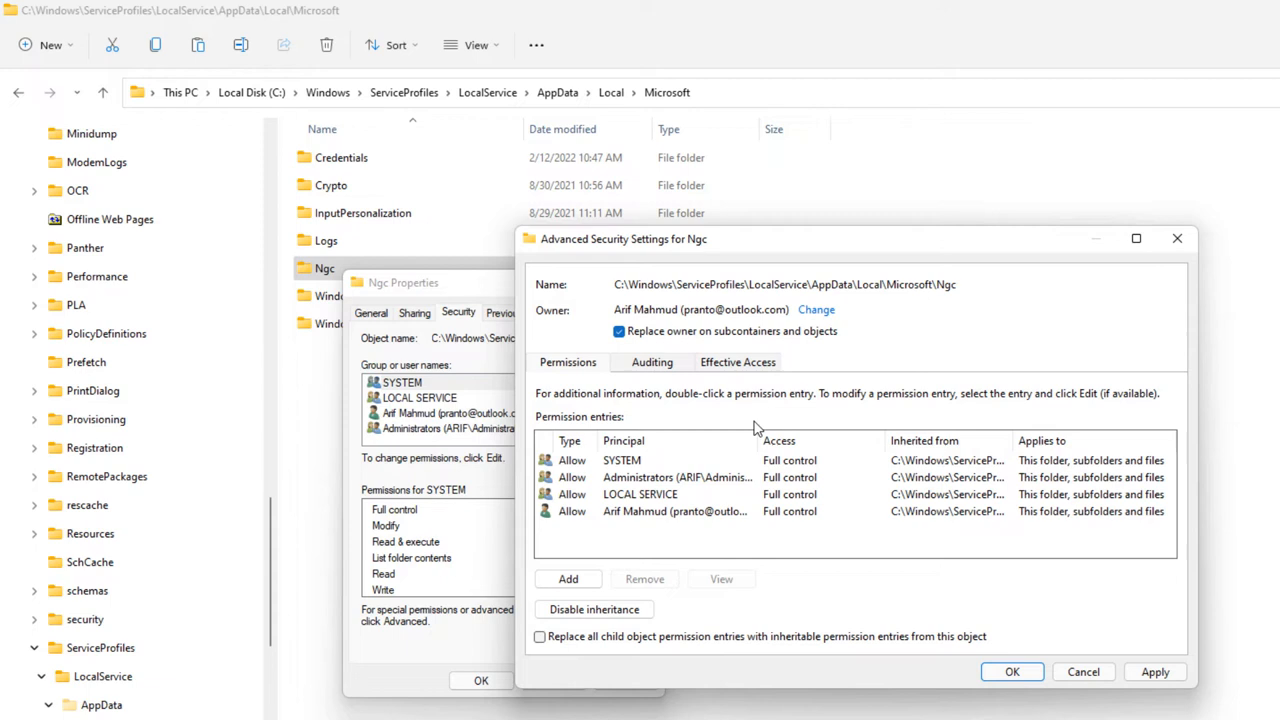
# - Replace all Ngc child permission entries, then begin adding a Windows Hello PIN in Sign-in options
pyautogui.click(1155, 671)
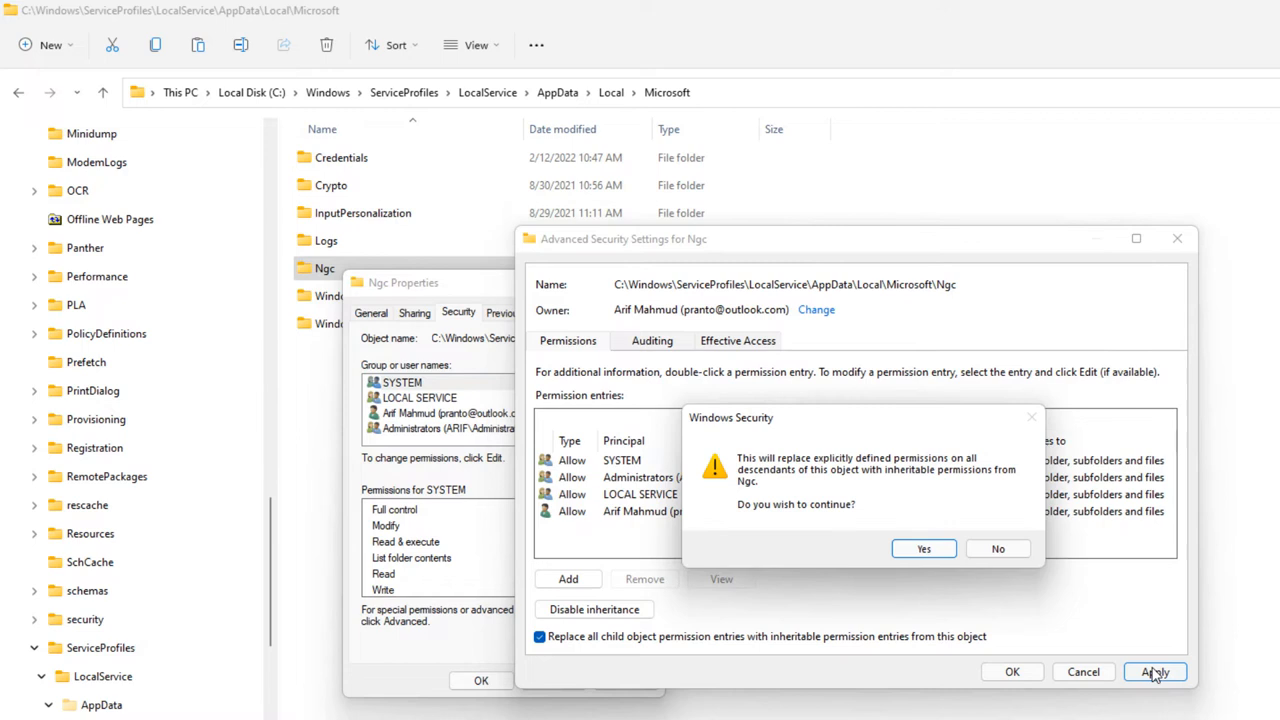
pyautogui.click(922, 548)
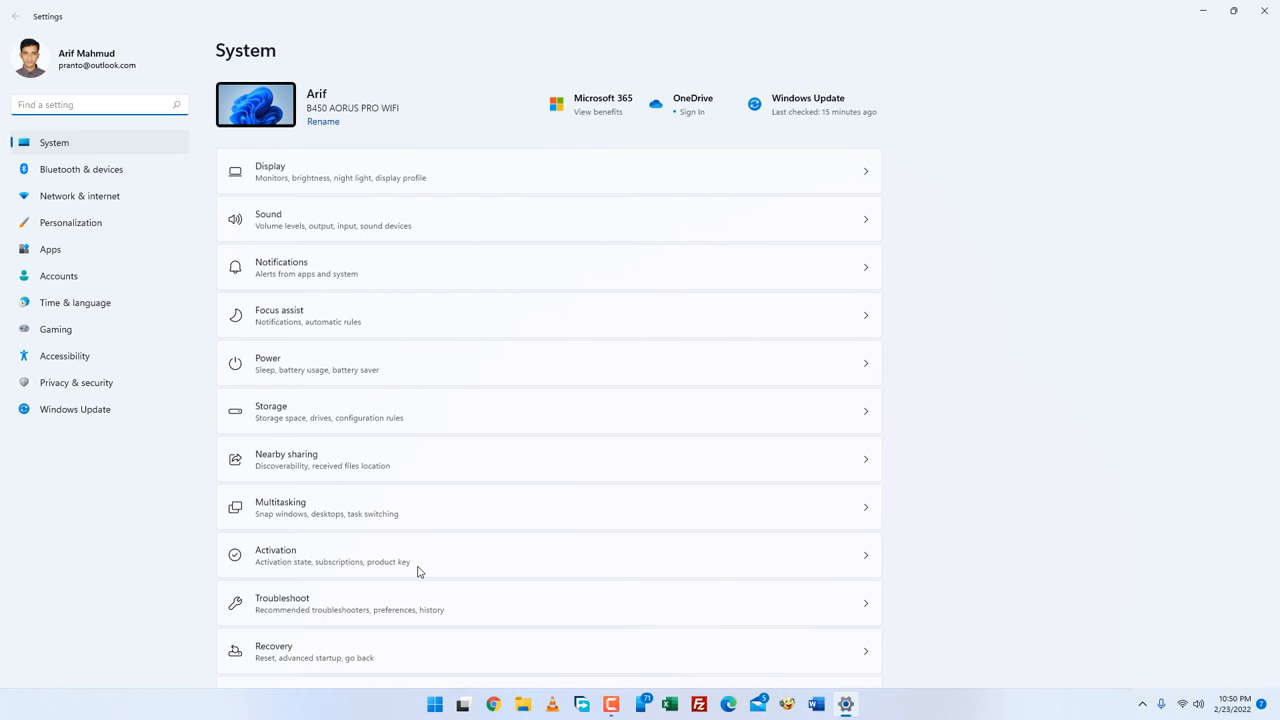
pyautogui.click(58, 275)
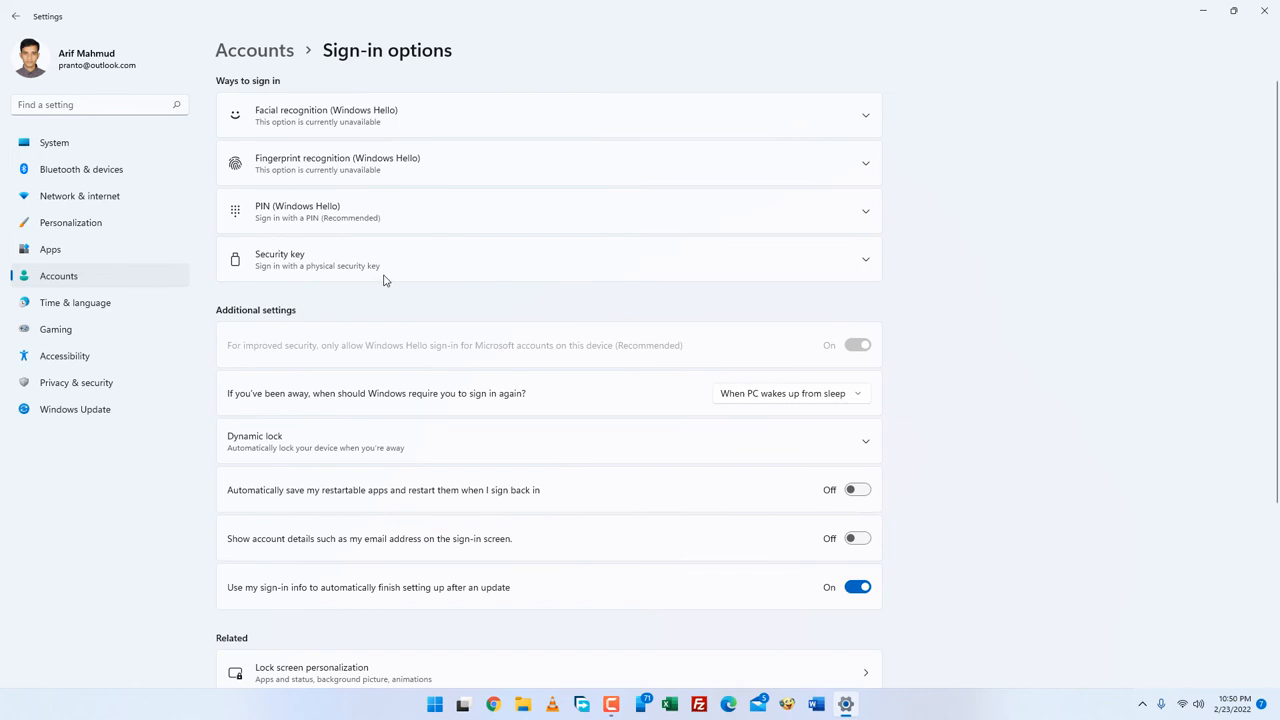
pyautogui.click(548, 211)
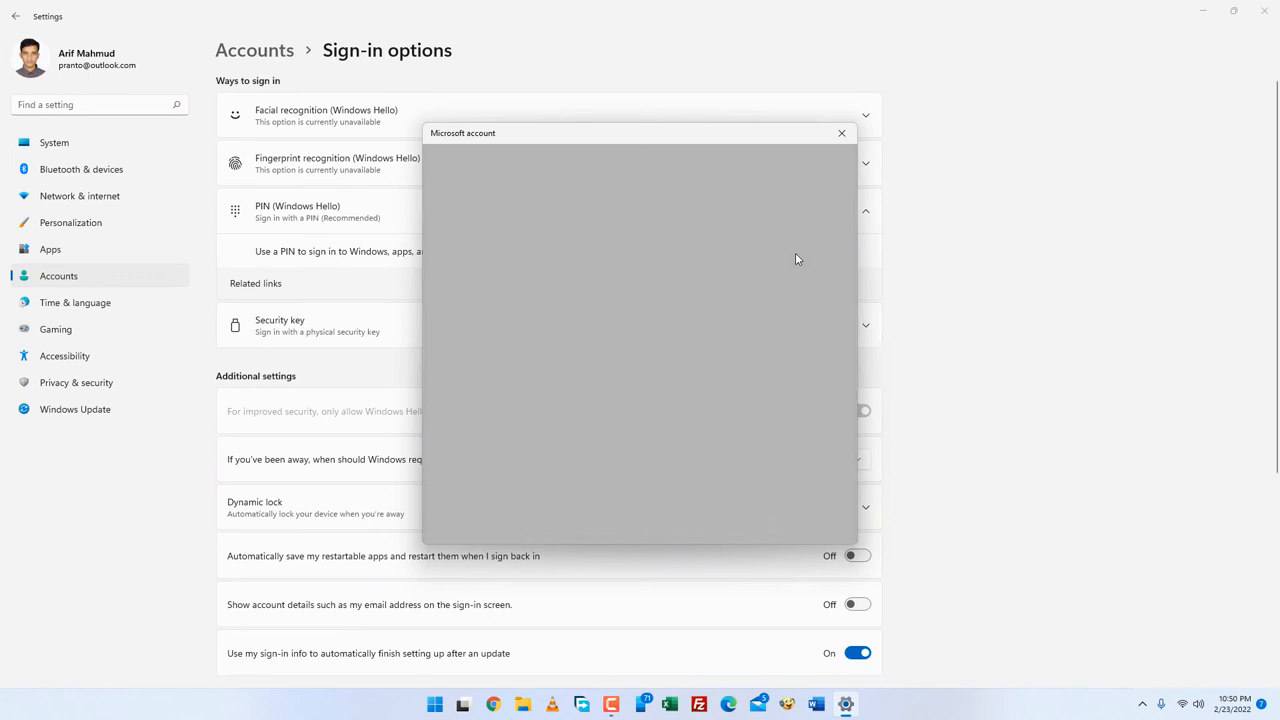